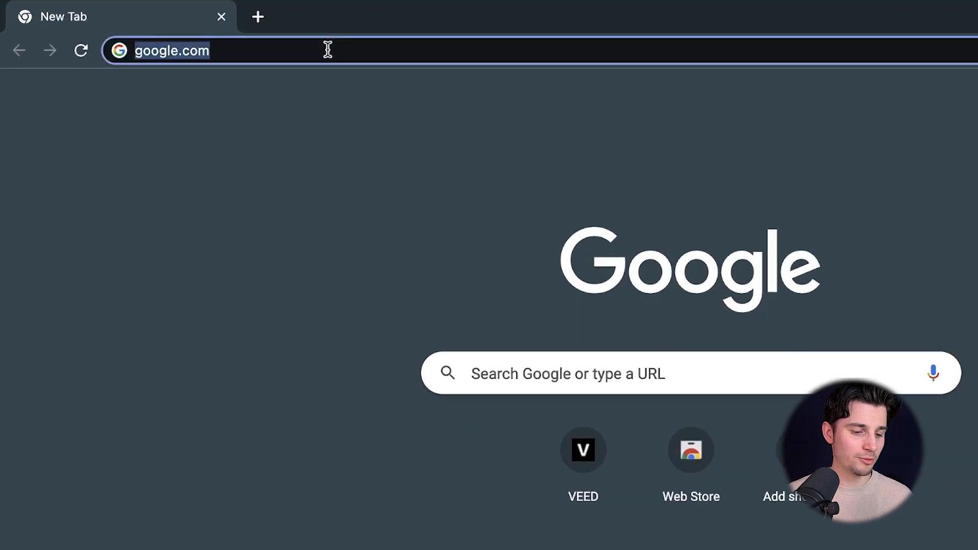
Load veed.io in the new Chrome tab.
key(Enter)
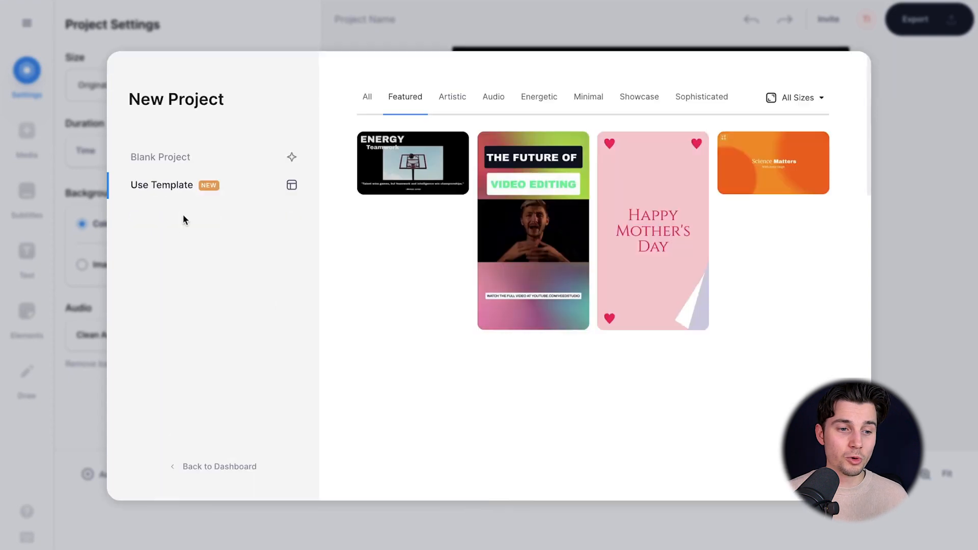
Create a blank project and upload Tim Clip.mp4 from the Clips folder.
scroll(down, 3)
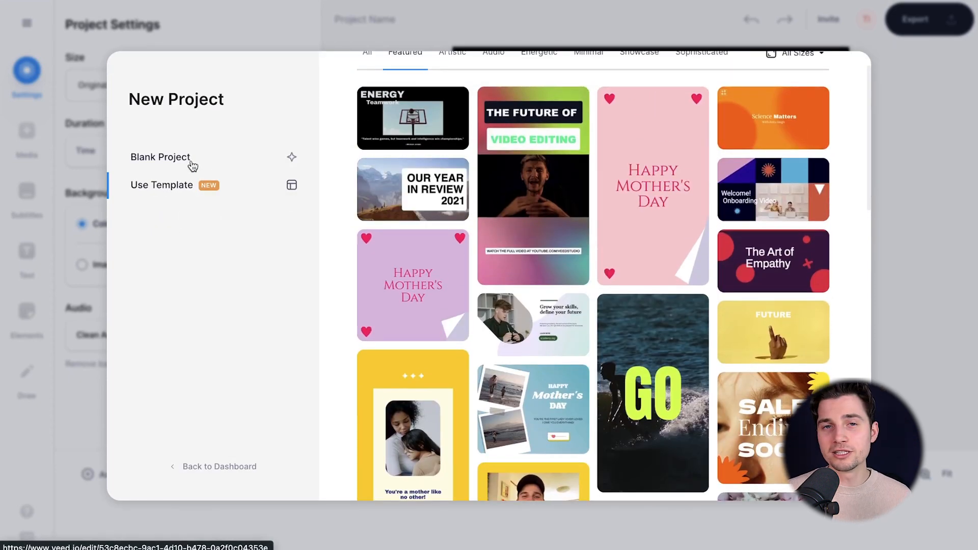
click(159, 156)
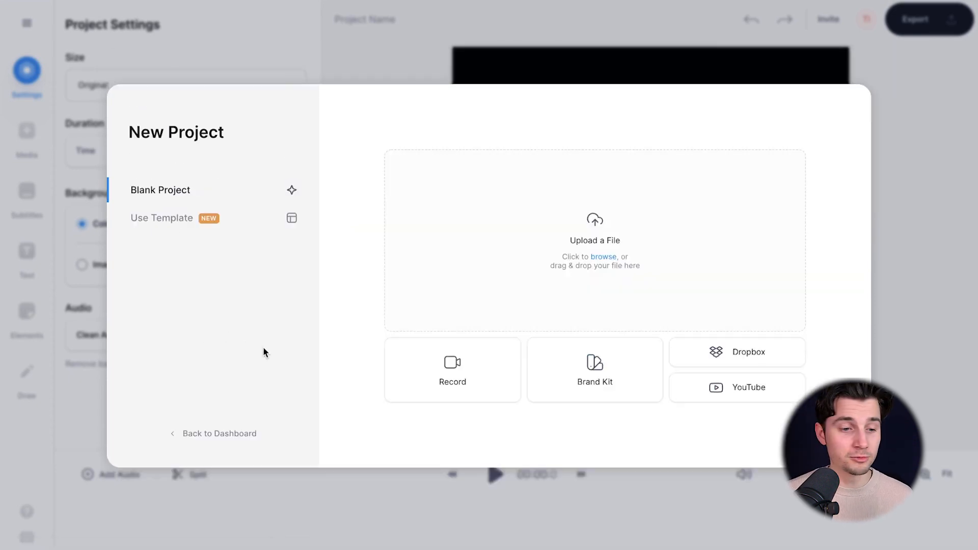
click(603, 257)
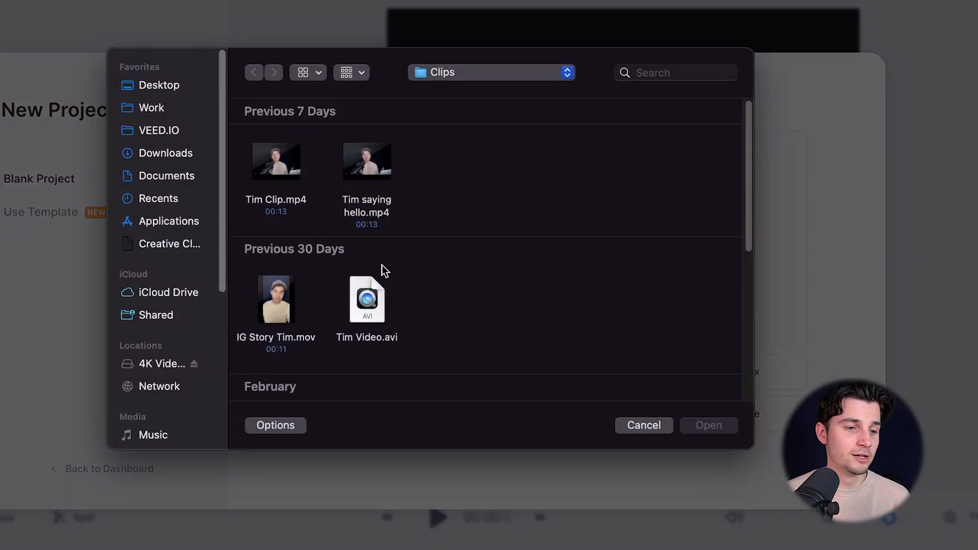
click(276, 161)
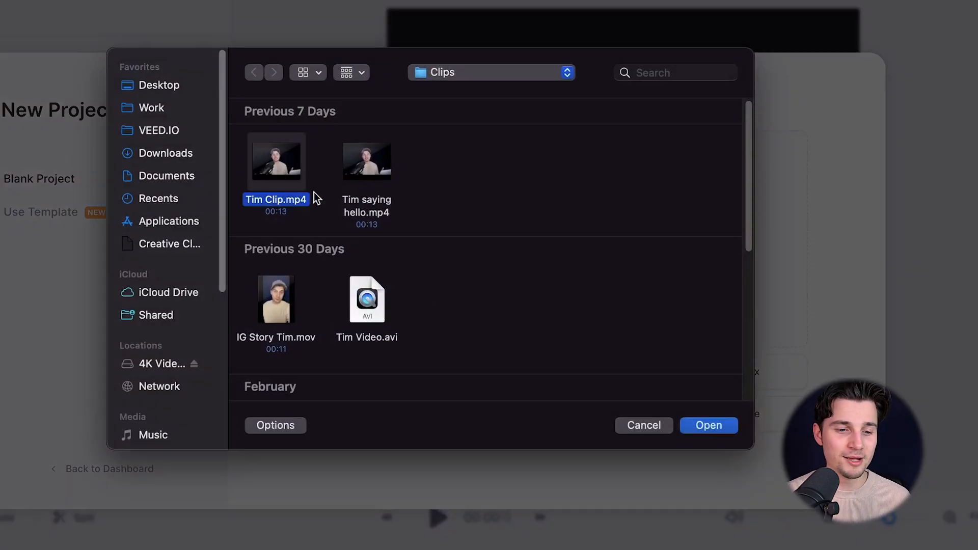
click(708, 425)
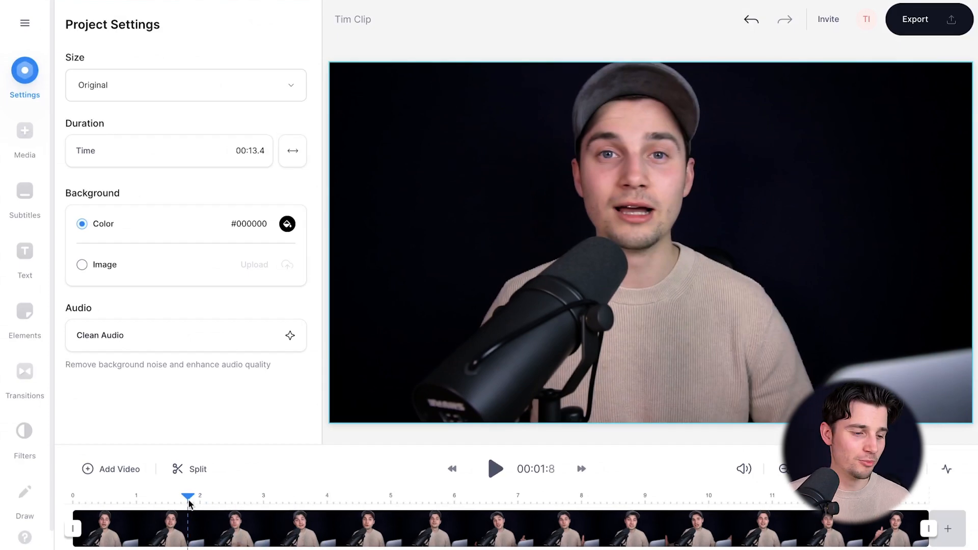
click(495, 469)
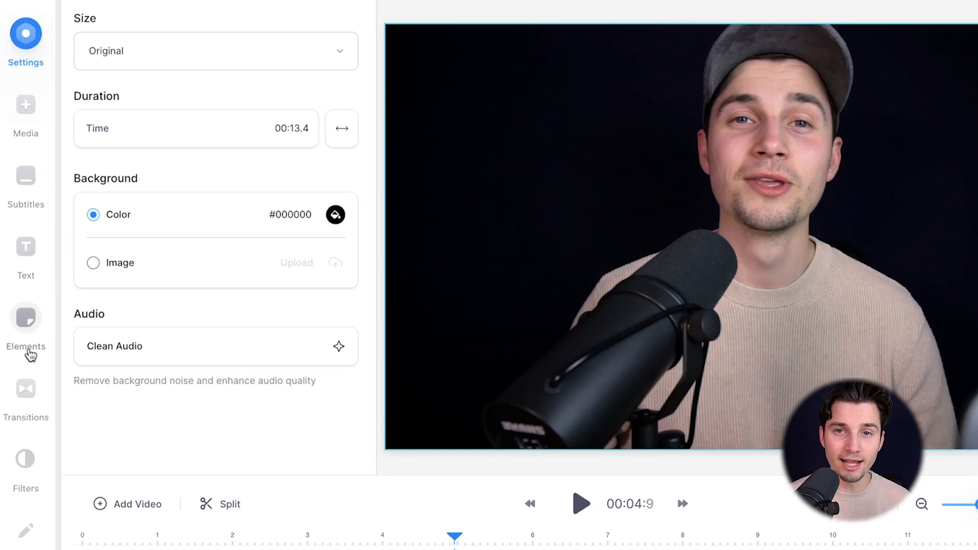
Open Elements, page through Progress Bars, and view all progress bar styles.
click(25, 324)
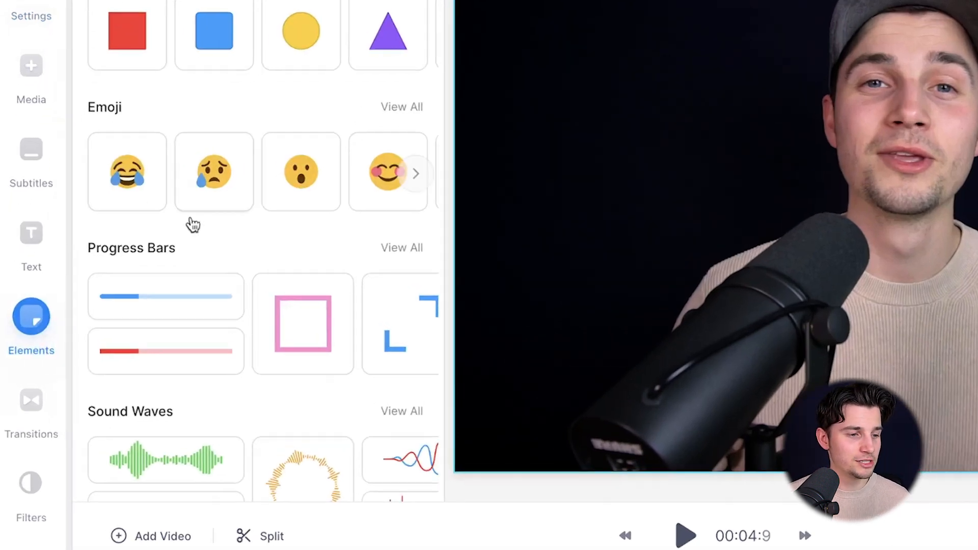
mouse_move(243, 311)
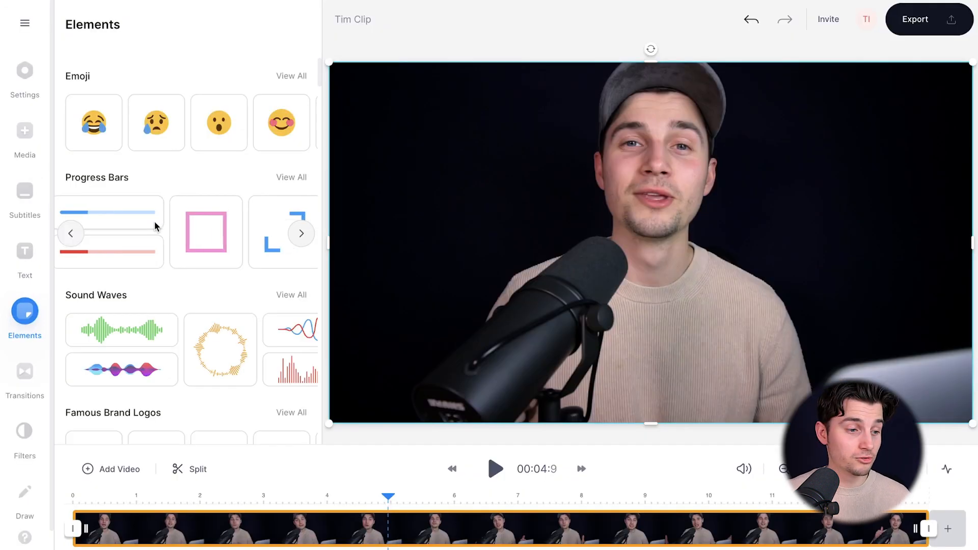
click(301, 233)
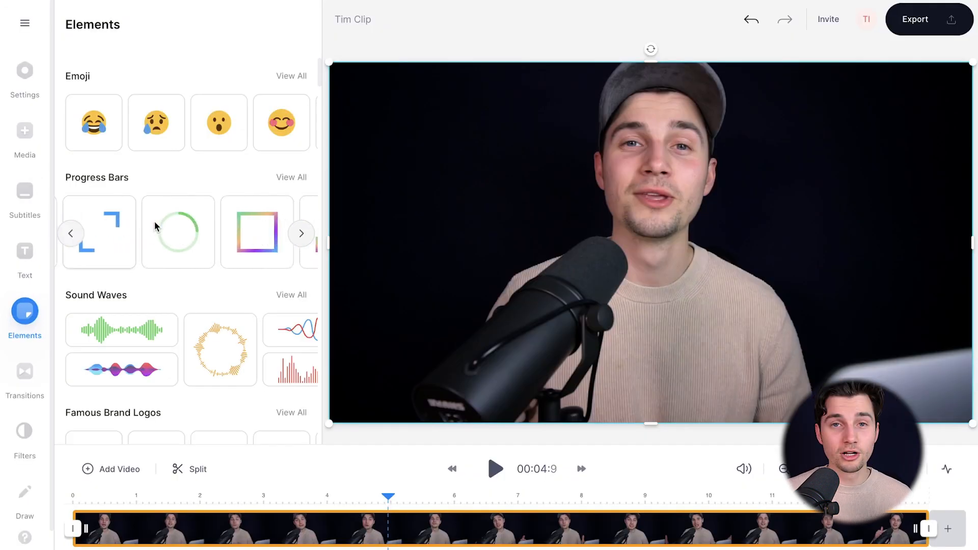
click(301, 233)
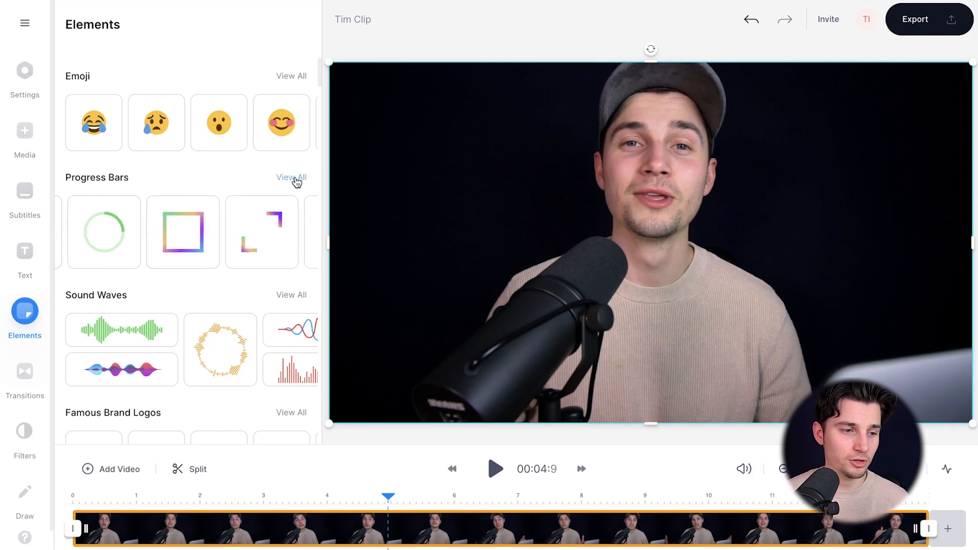
click(291, 177)
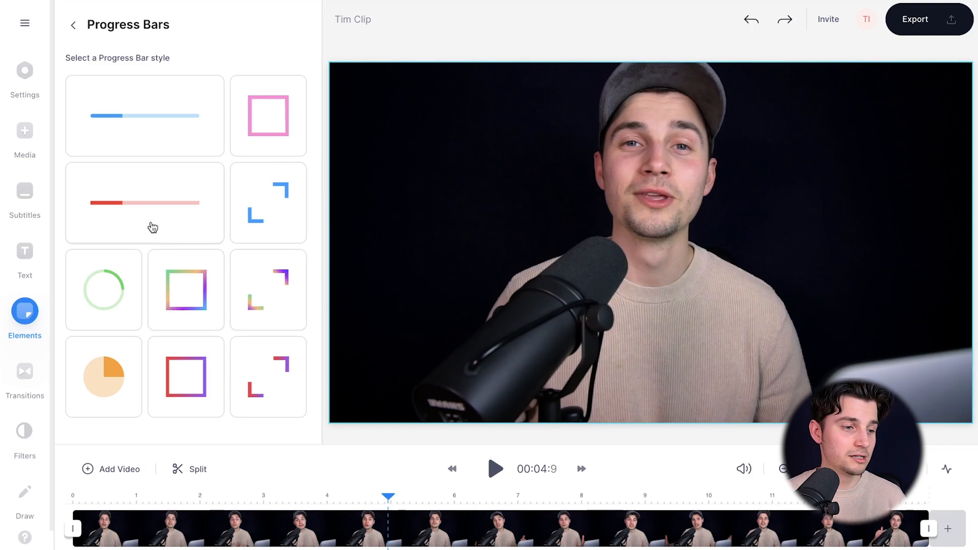
Add the red rectangle progress bar and stretch it along the video's bottom edge.
click(144, 202)
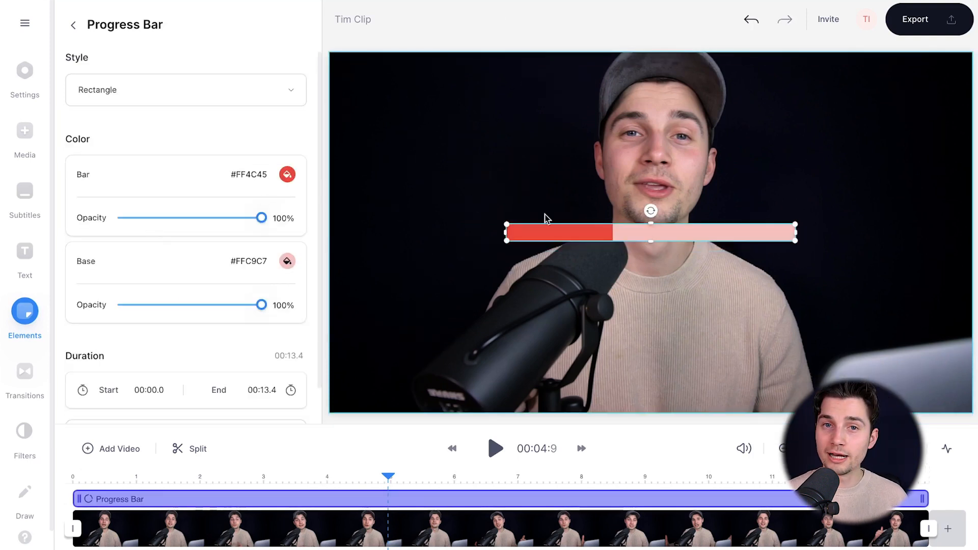
mouse_move(455, 236)
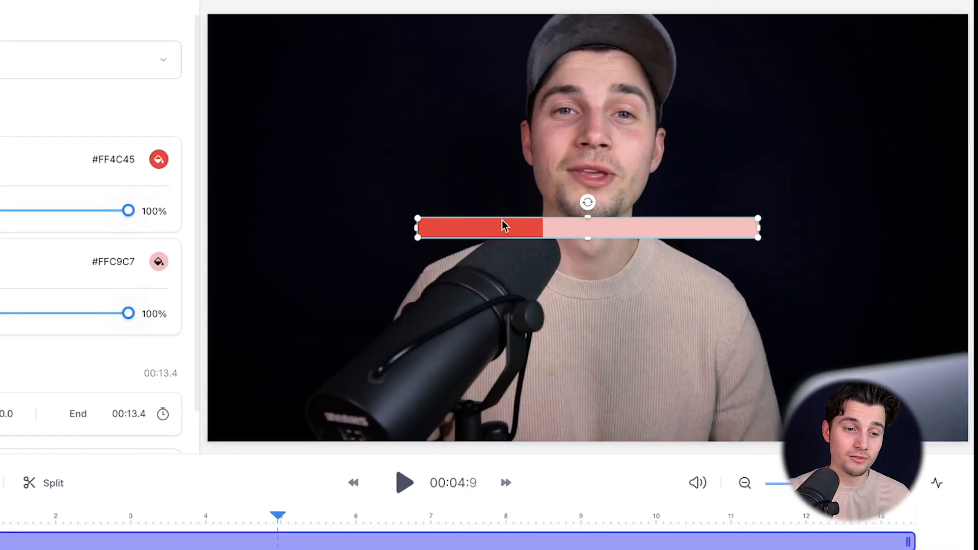
drag(506, 226, 449, 193)
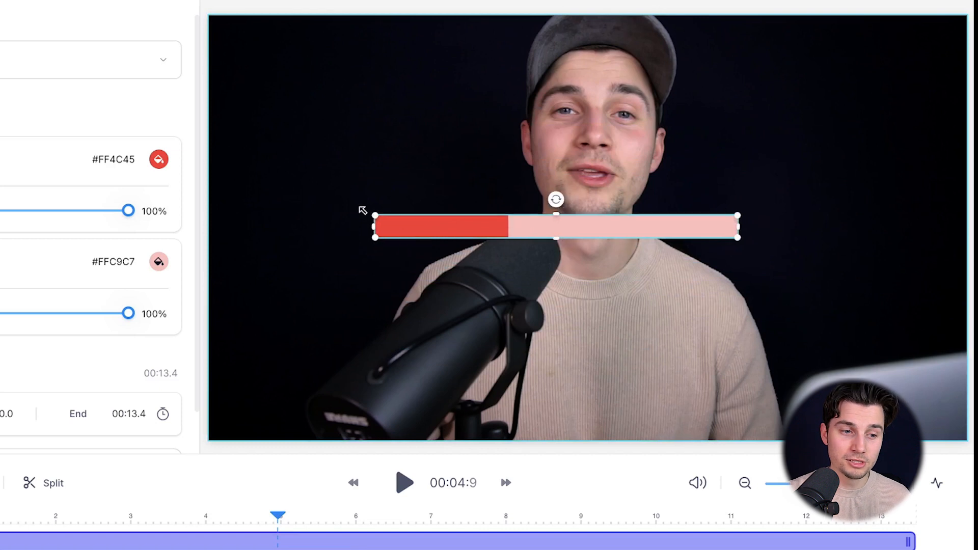
drag(555, 199, 547, 189)
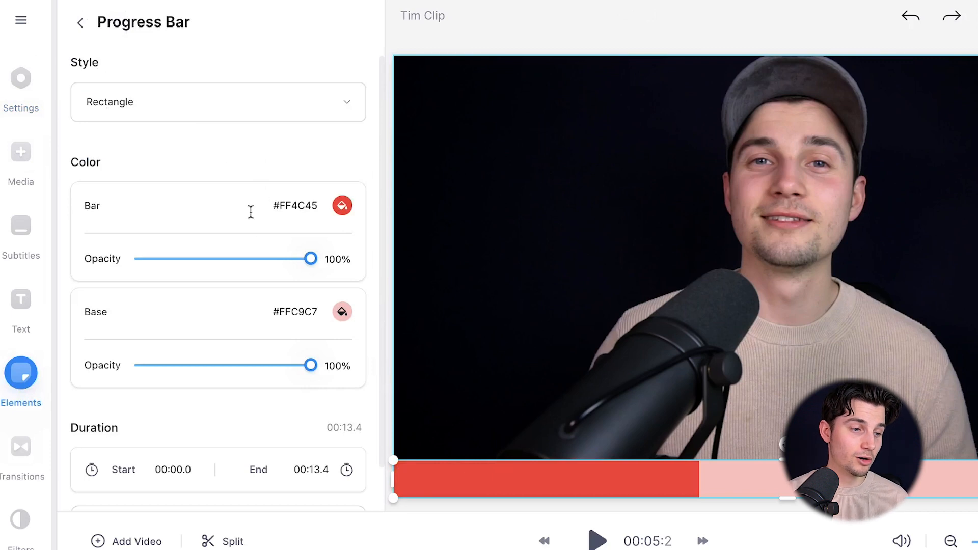
Set the bar colour to blue and preview the recoloured progress bar.
scroll(down, 3)
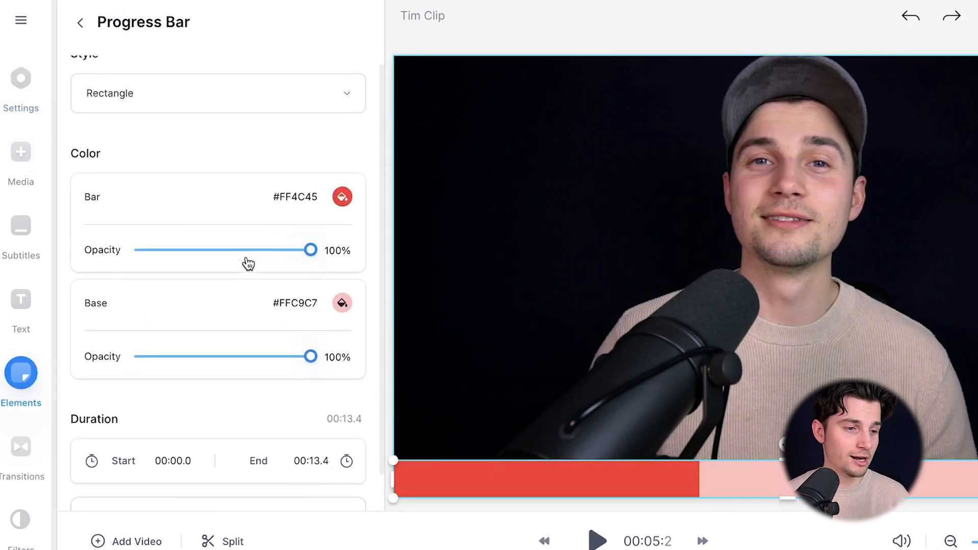
click(342, 197)
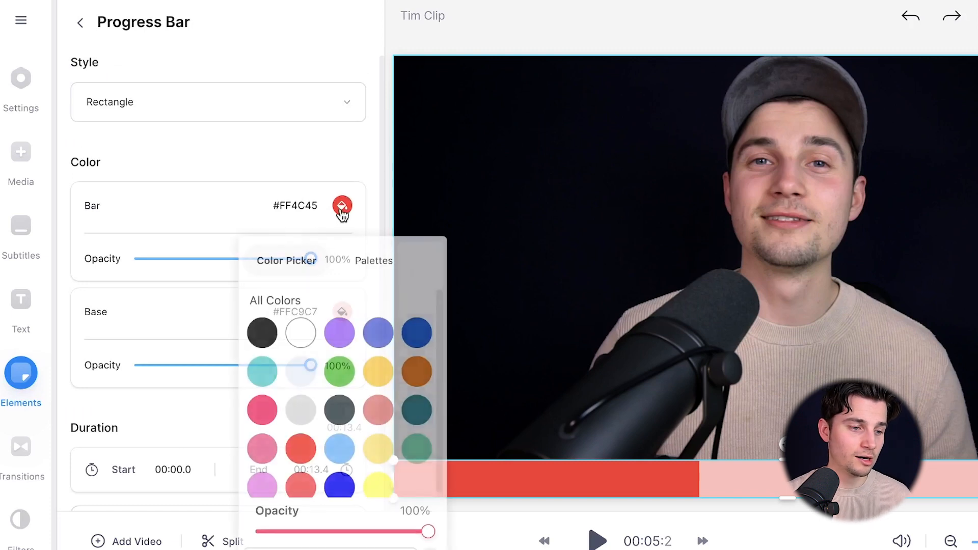
click(378, 333)
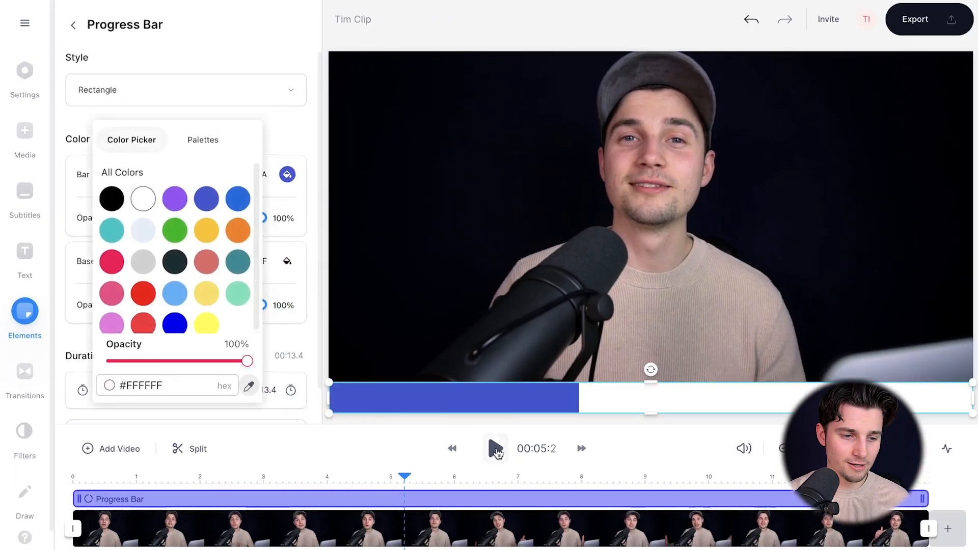
click(495, 447)
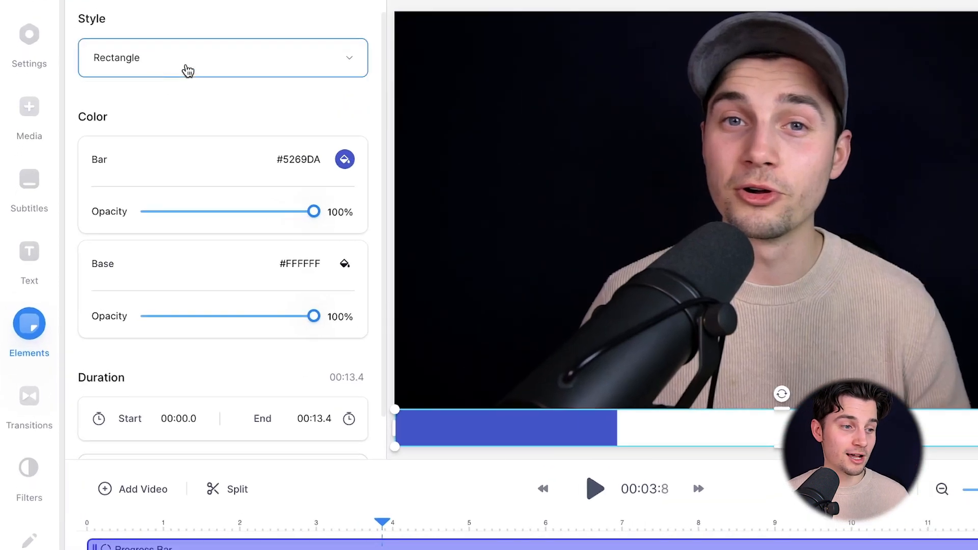
click(222, 58)
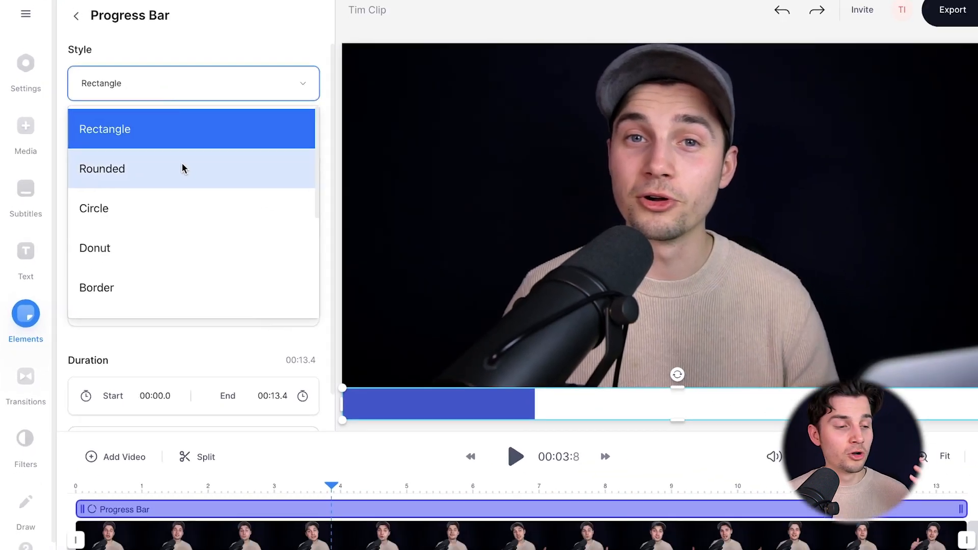
click(102, 168)
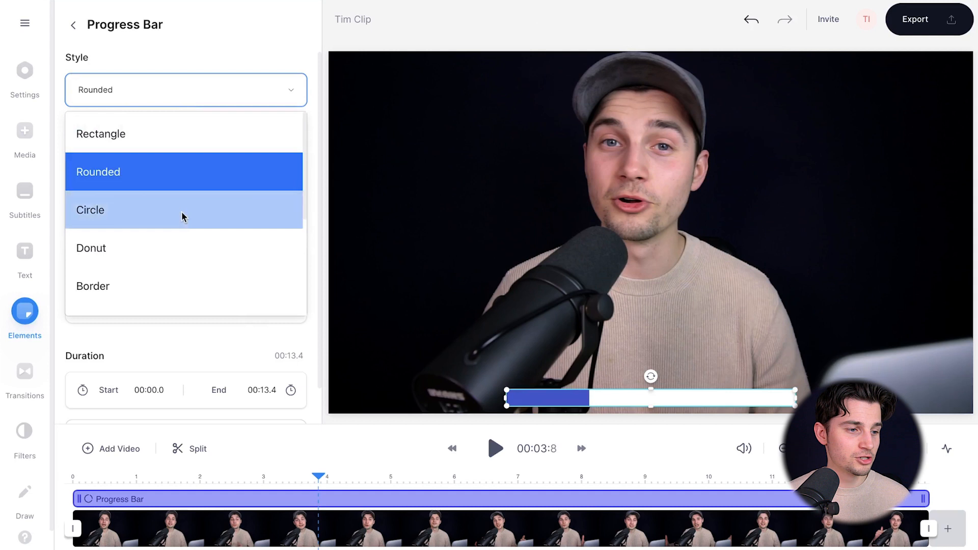
click(91, 247)
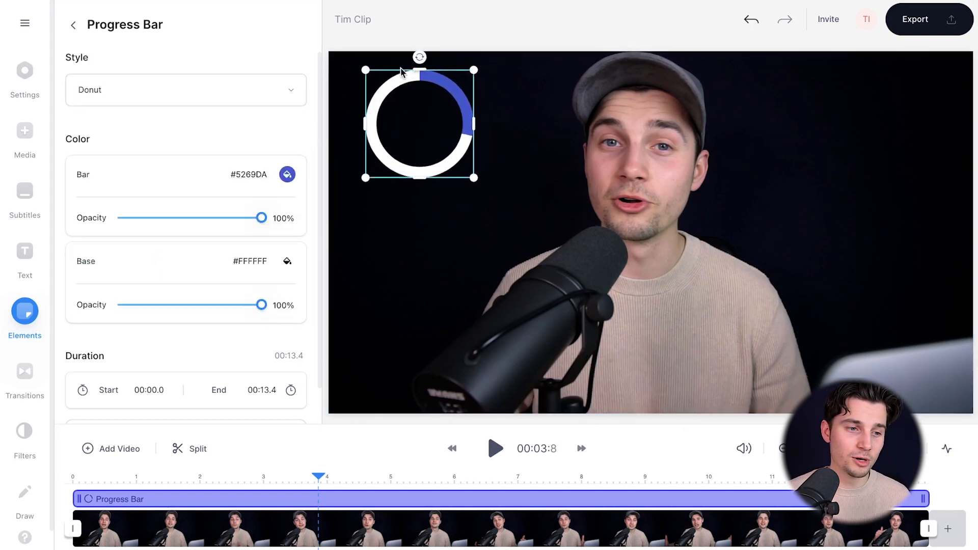
drag(420, 122, 411, 129)
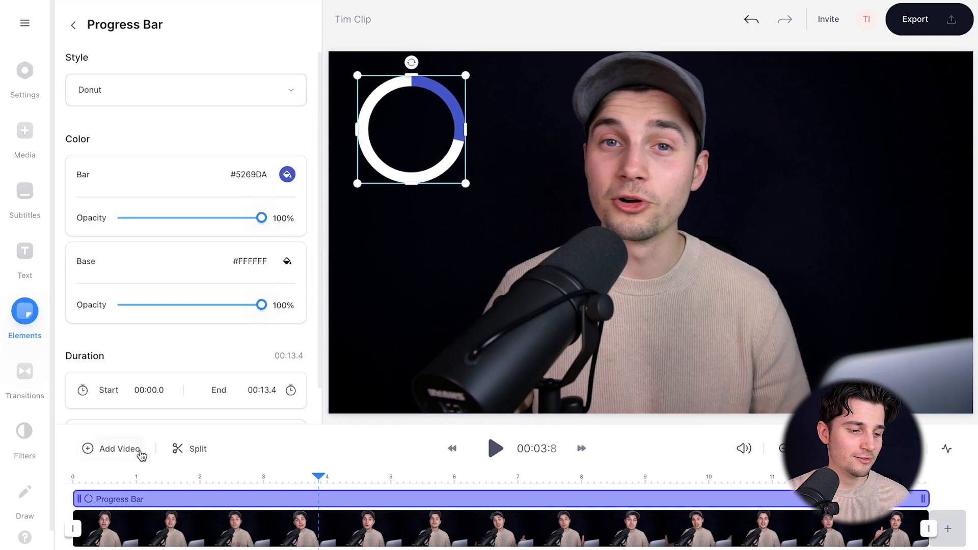
click(495, 448)
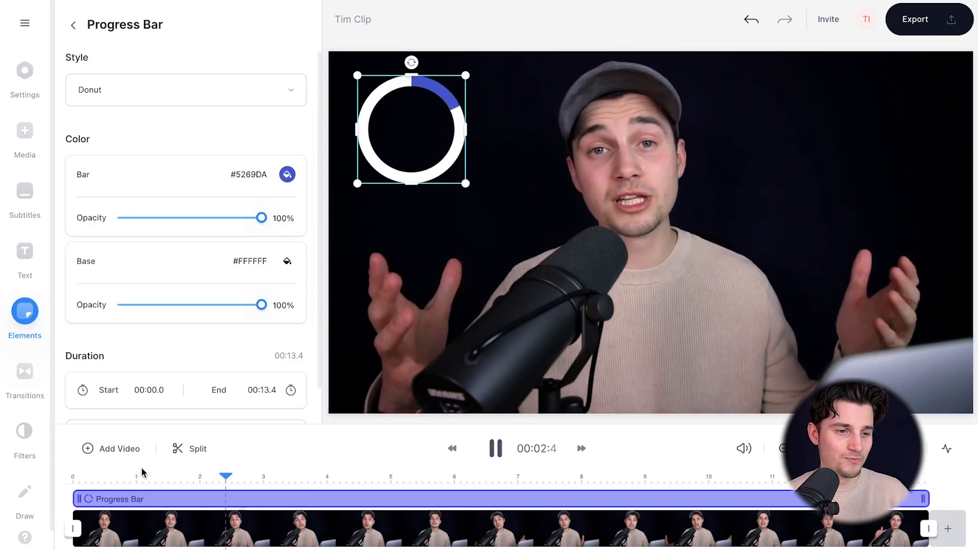
click(495, 448)
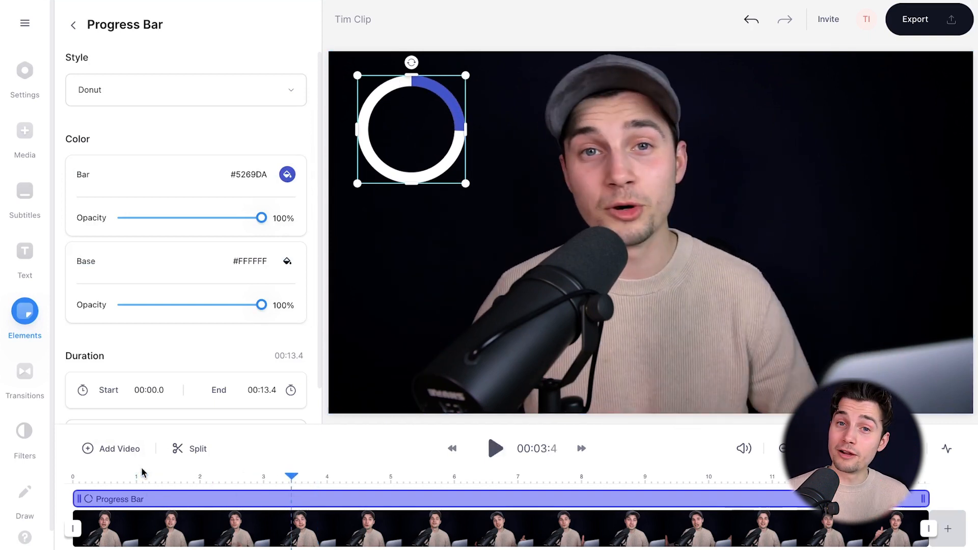
click(184, 89)
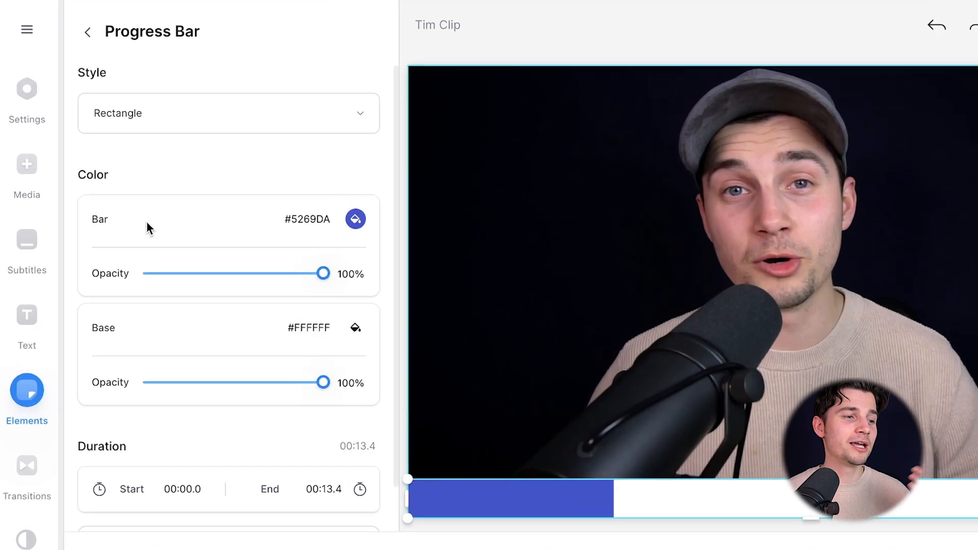
Switch the canvas to a square 1:1 size, refit the video, and preview.
click(27, 90)
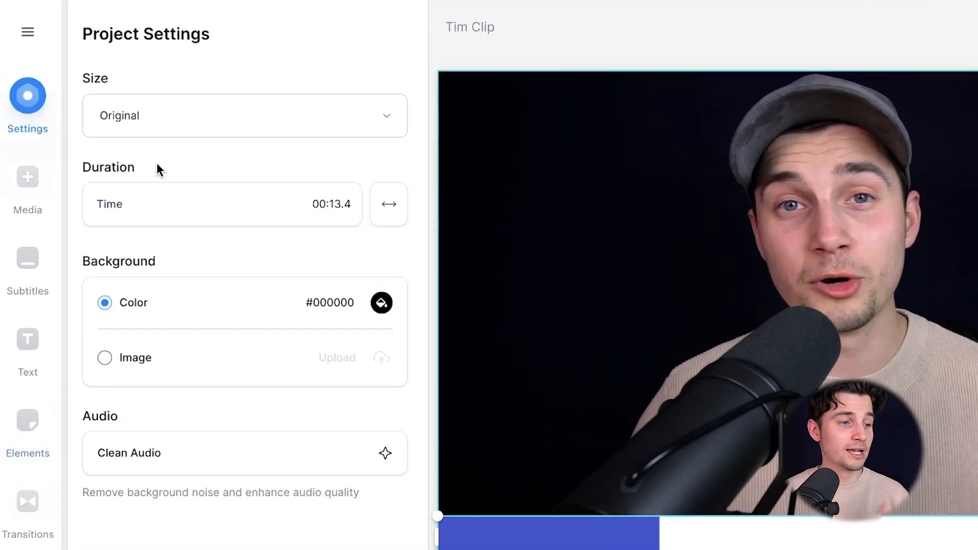
click(244, 116)
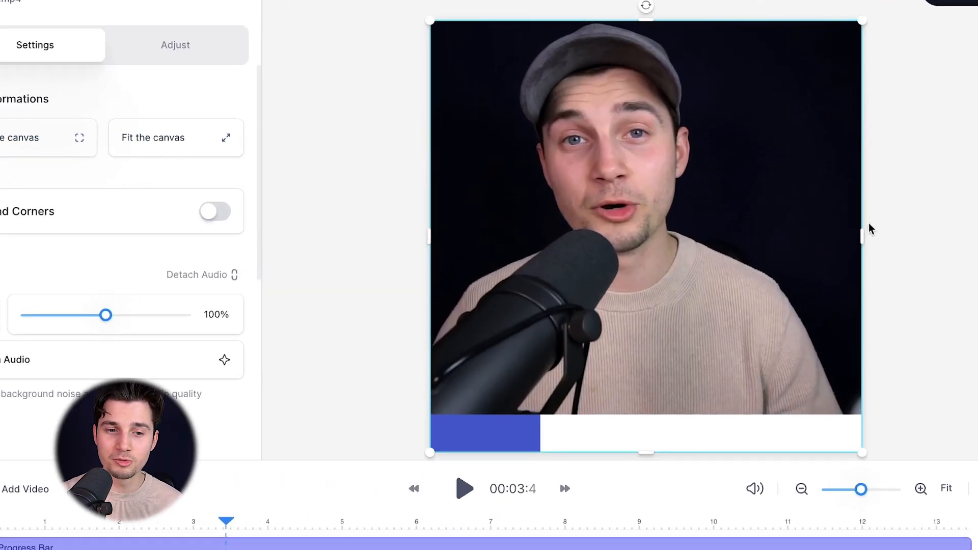
drag(862, 236, 897, 232)
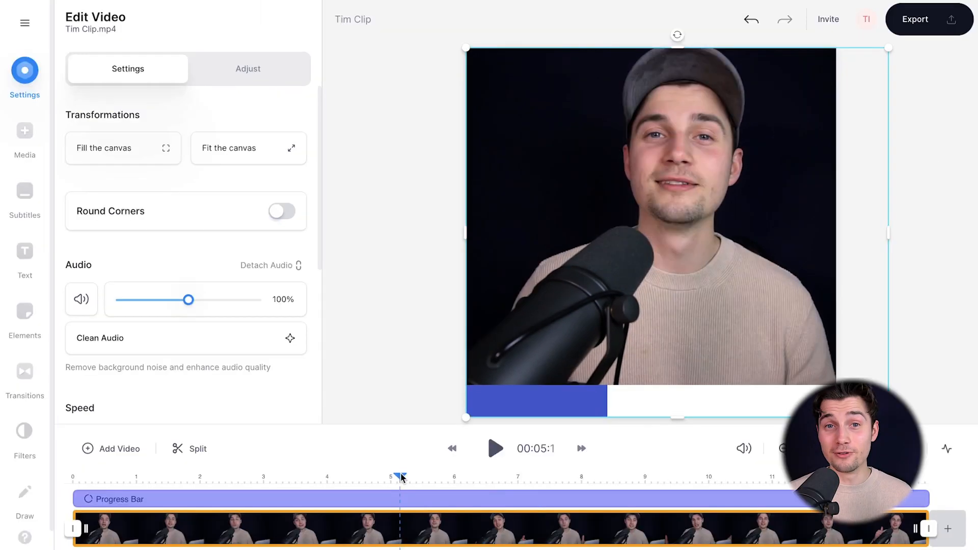
click(494, 447)
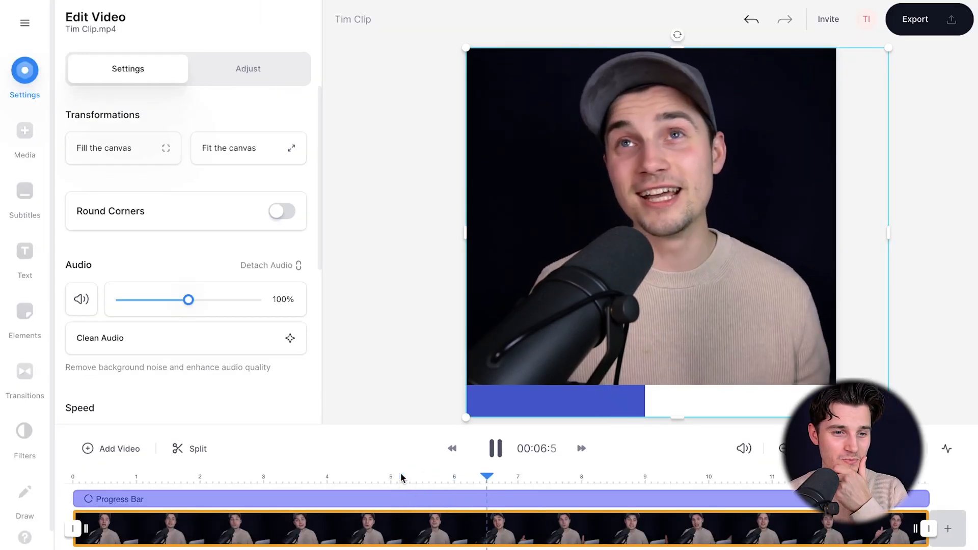
click(495, 447)
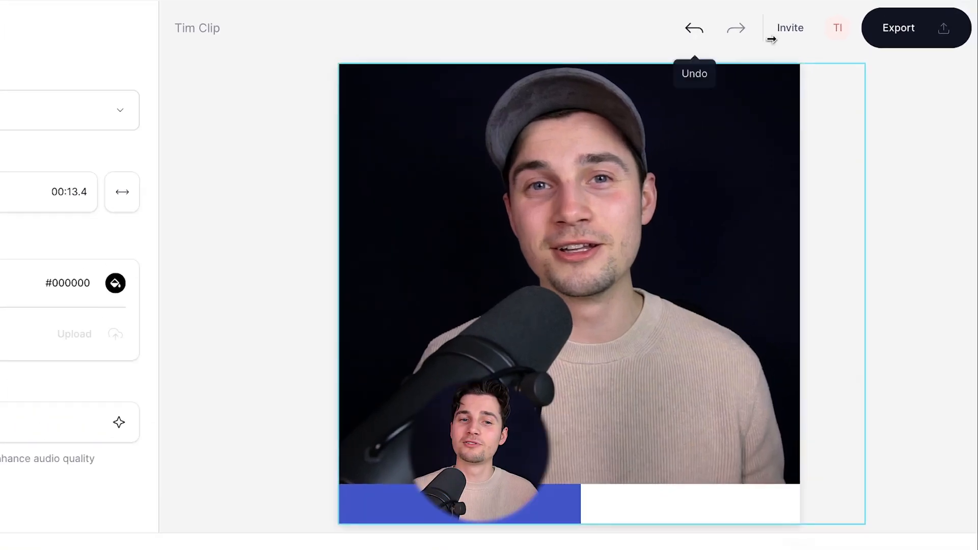
Export the video using the Instagram preset.
click(897, 28)
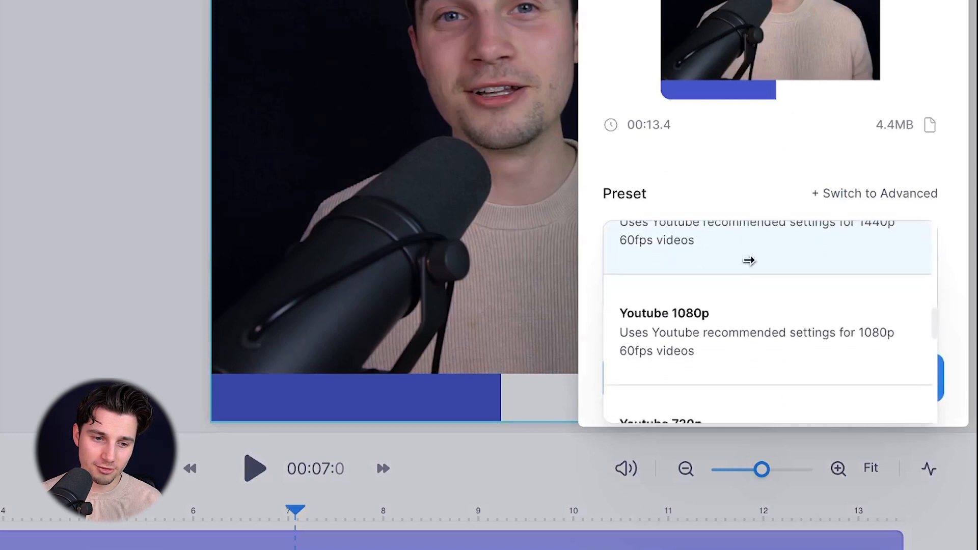
click(649, 259)
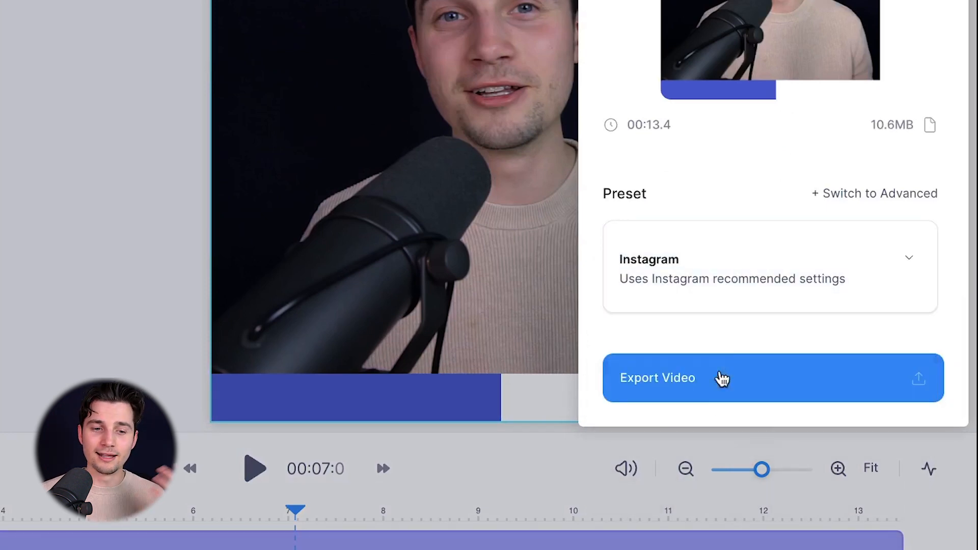
click(657, 377)
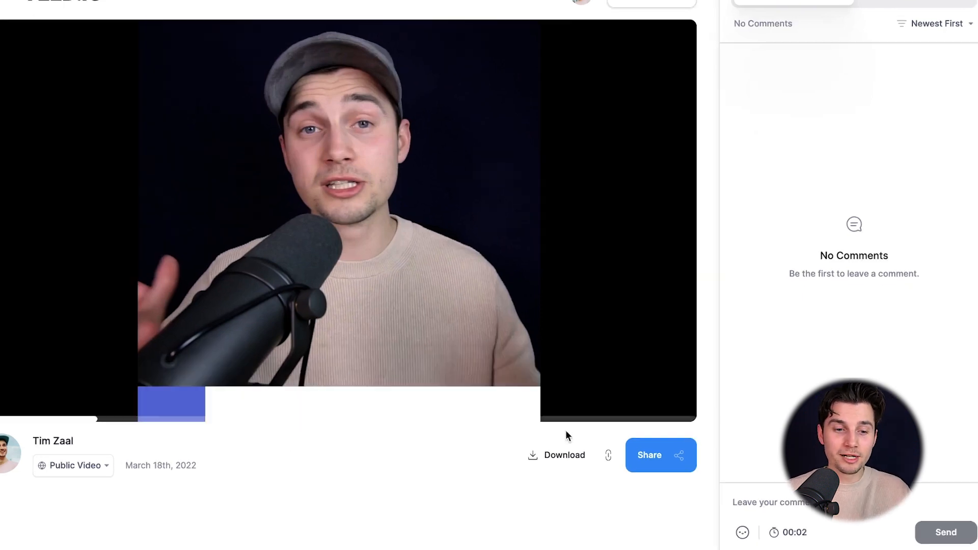
Check the sharing options, then show the MP4 and GIF download formats.
click(649, 455)
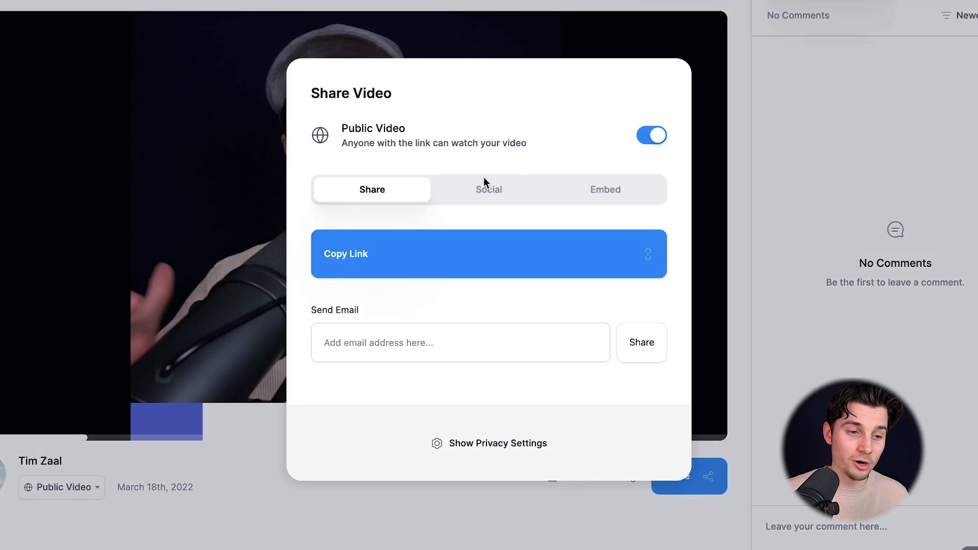
click(489, 189)
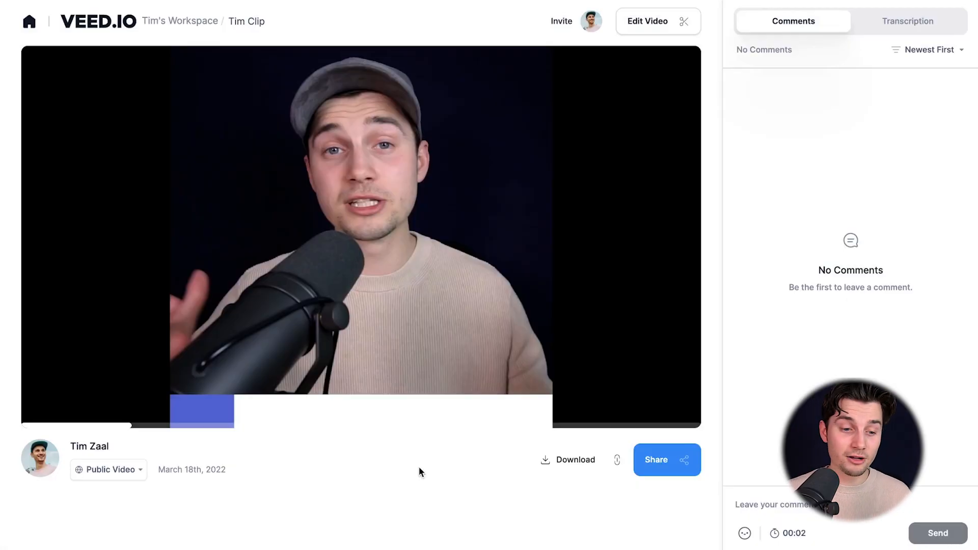
click(575, 460)
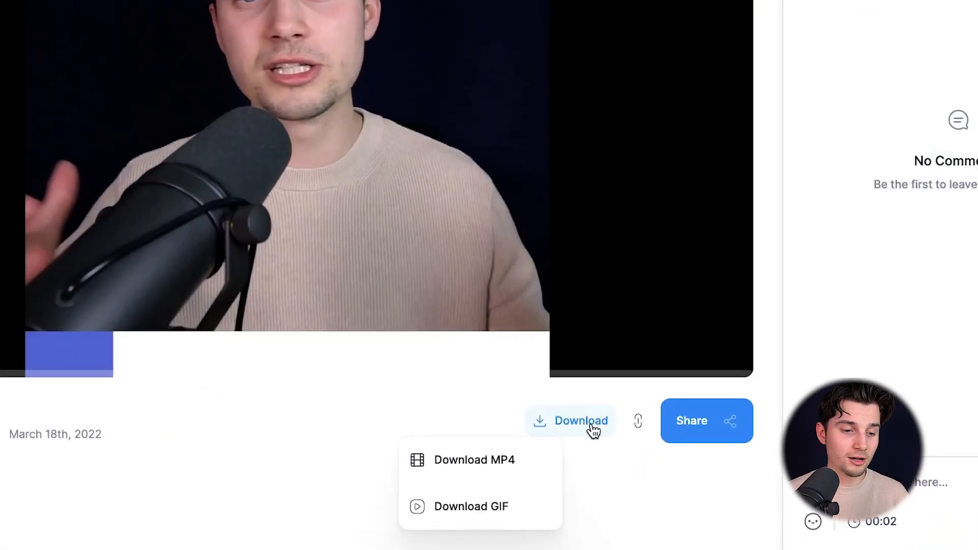